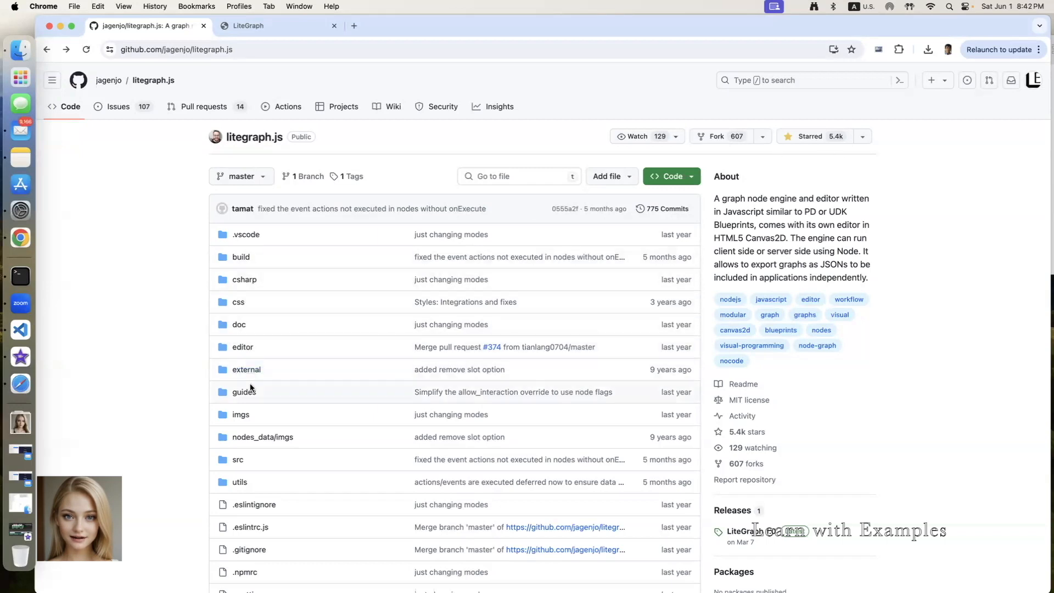
mouse_move(244, 392)
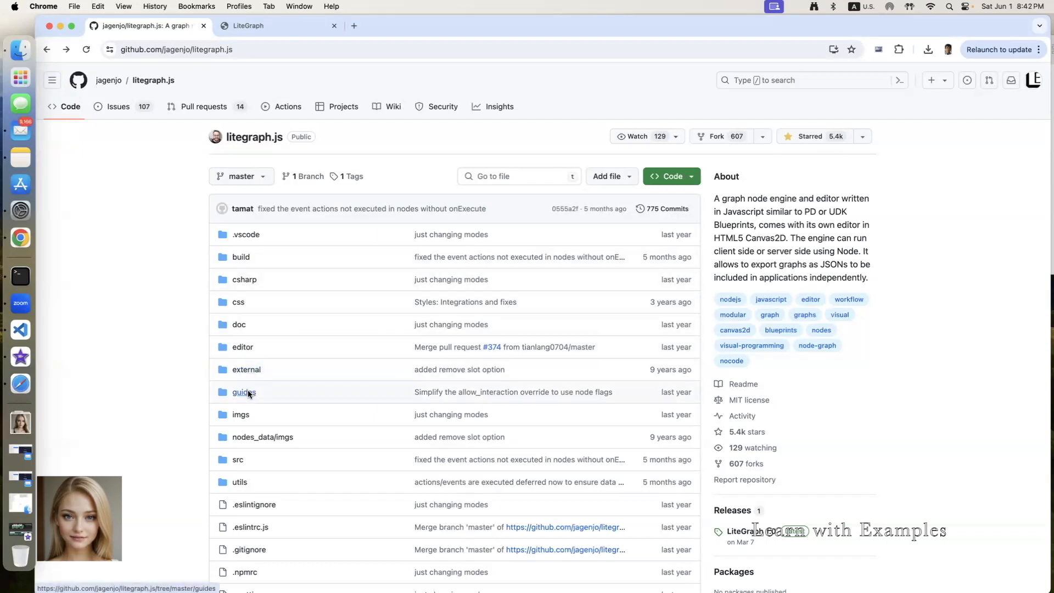
- Browse into the guides folder and scroll to the custom MyAddNode example in the README
left_click(244, 392)
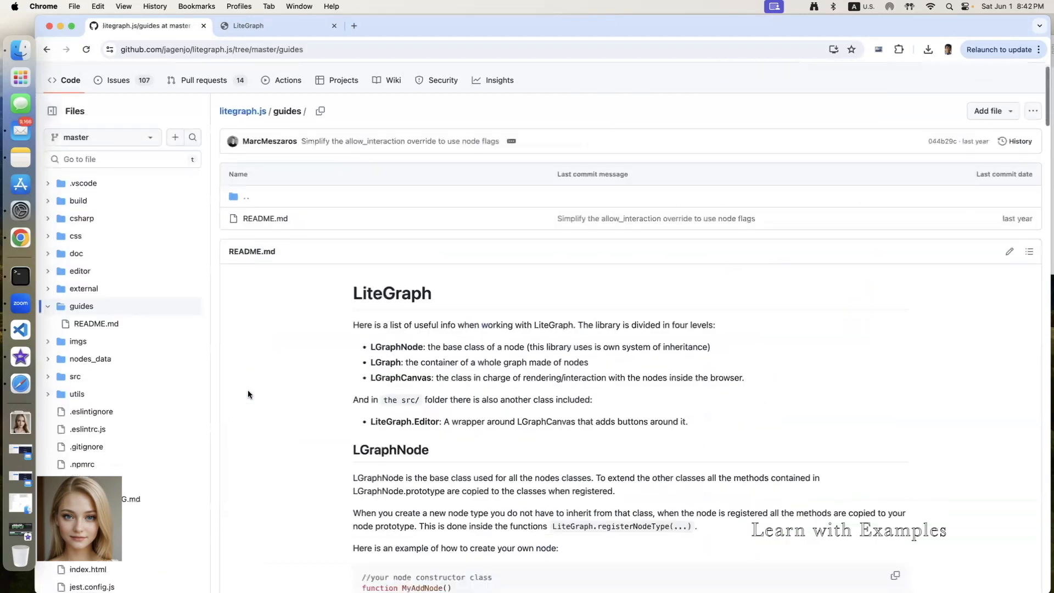
scroll("down", 3)
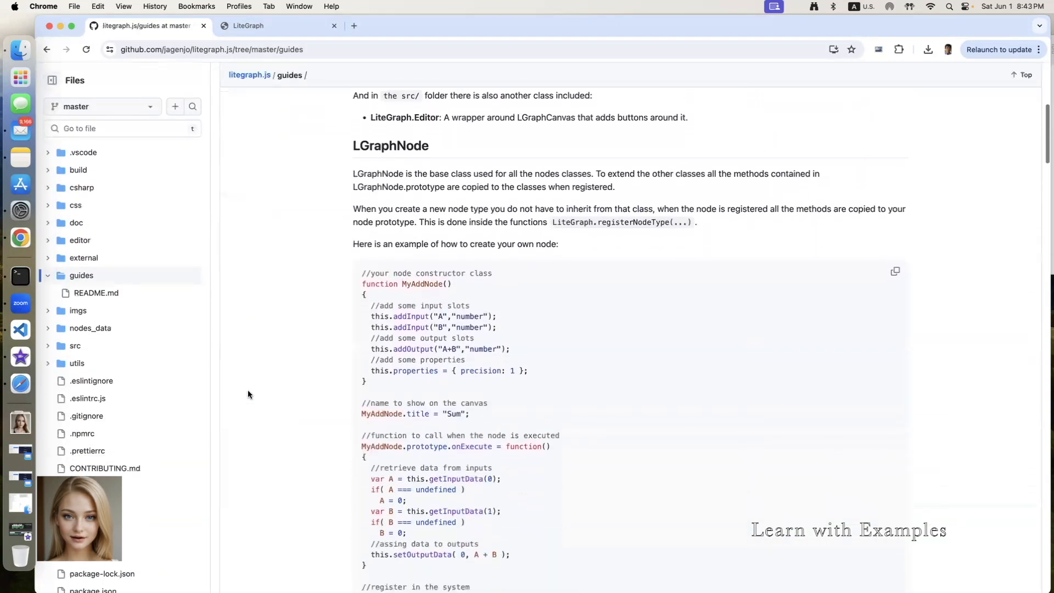
scroll("down", 3)
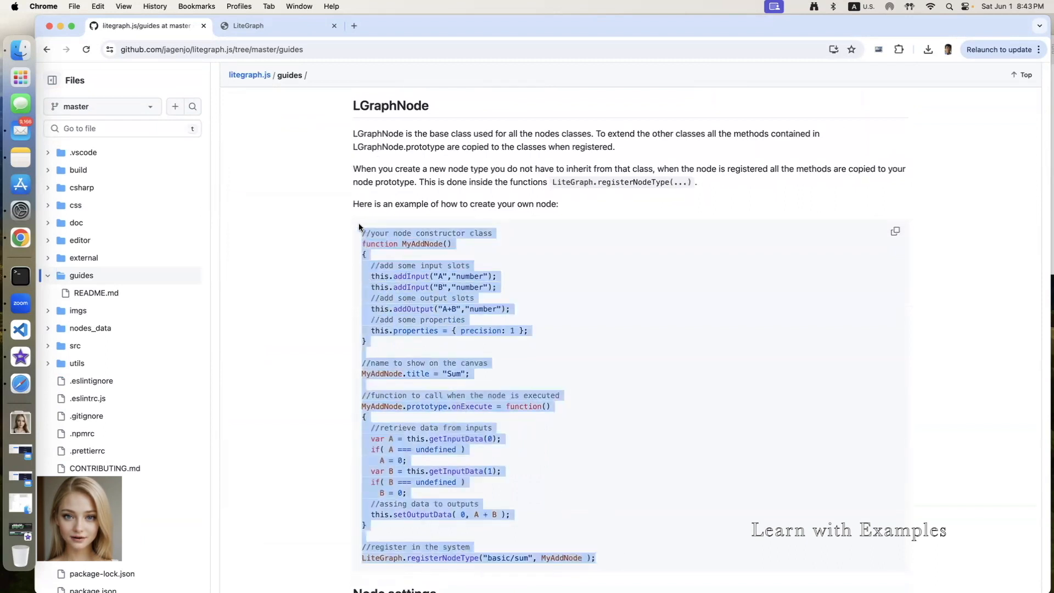
mouse_move(20, 357)
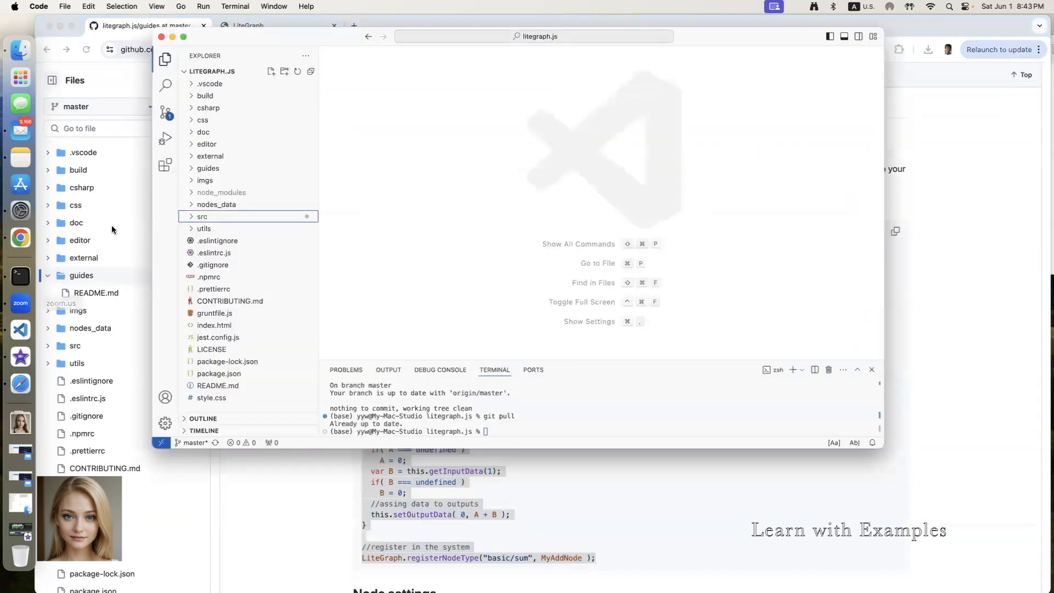
- Show src/nodes/base.js in the editor and copy the guide's example node code
left_click(202, 216)
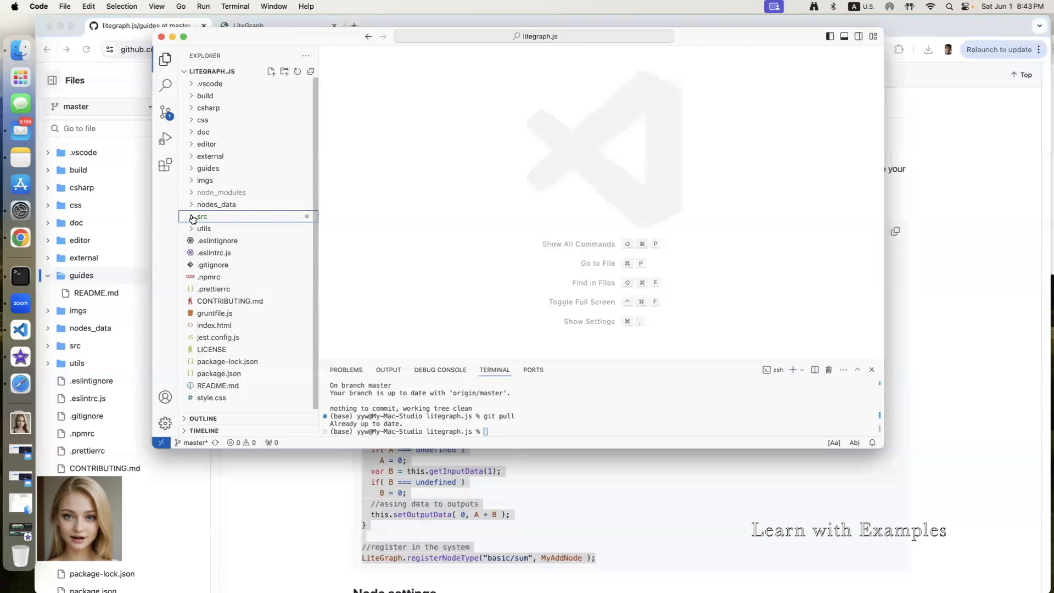
left_click(202, 216)
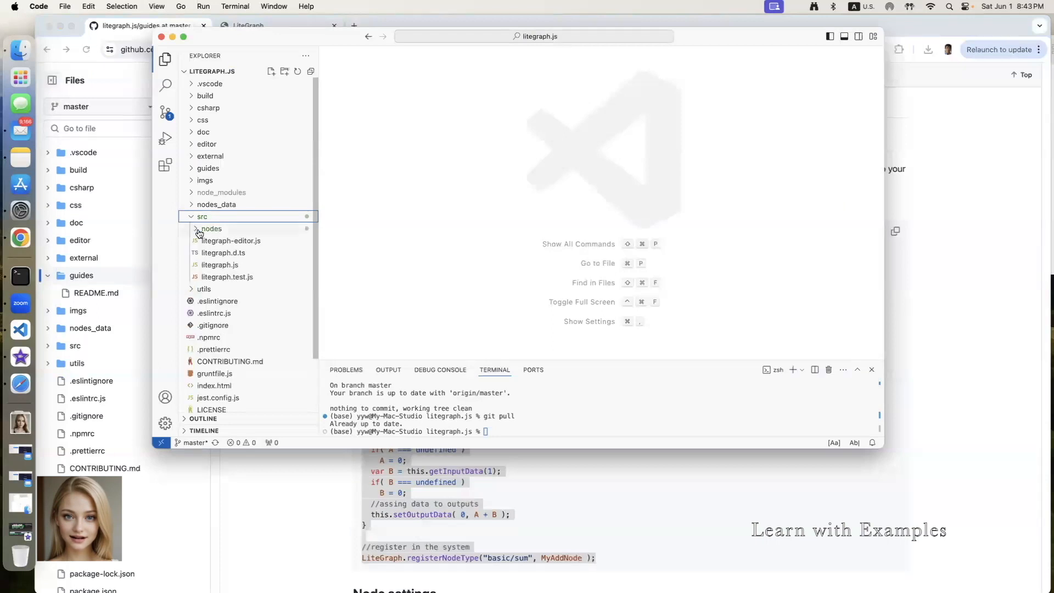
left_click(211, 228)
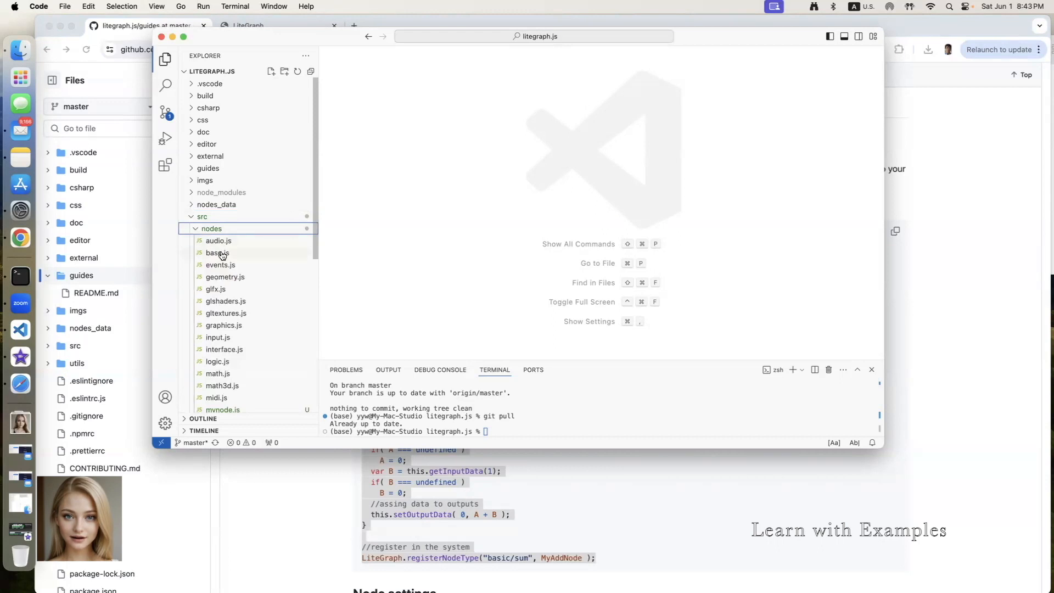
left_click(217, 252)
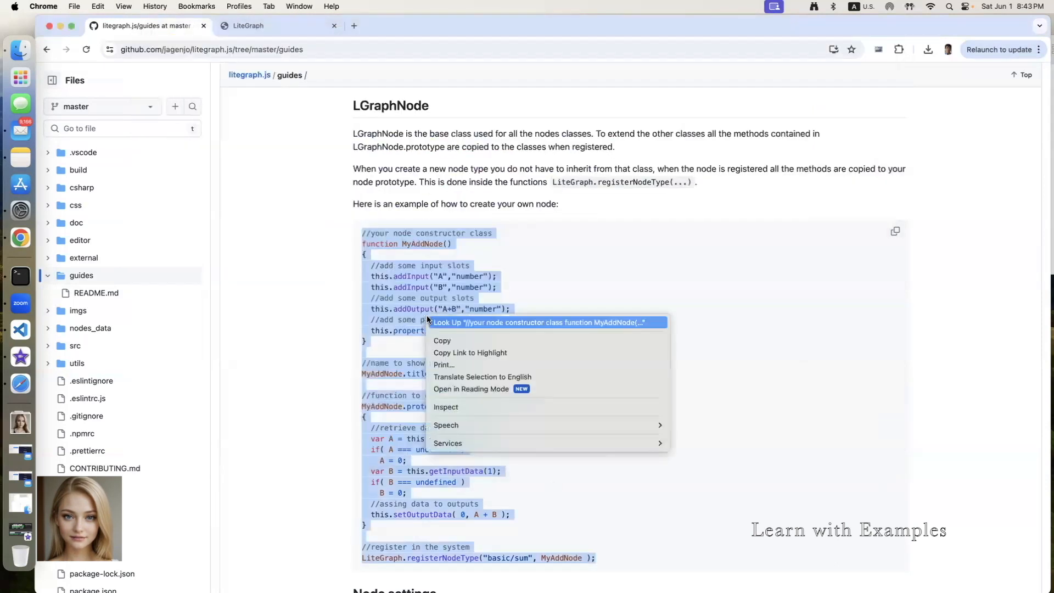
left_click(444, 344)
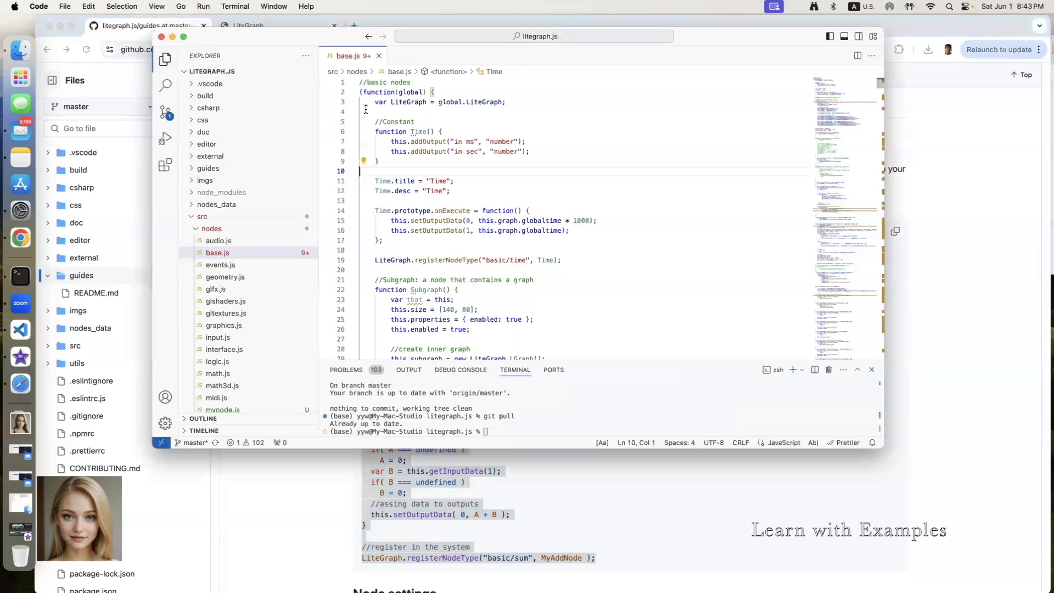
- Place the cursor below the LiteGraph declaration in base.js for the new code
left_click(363, 112)
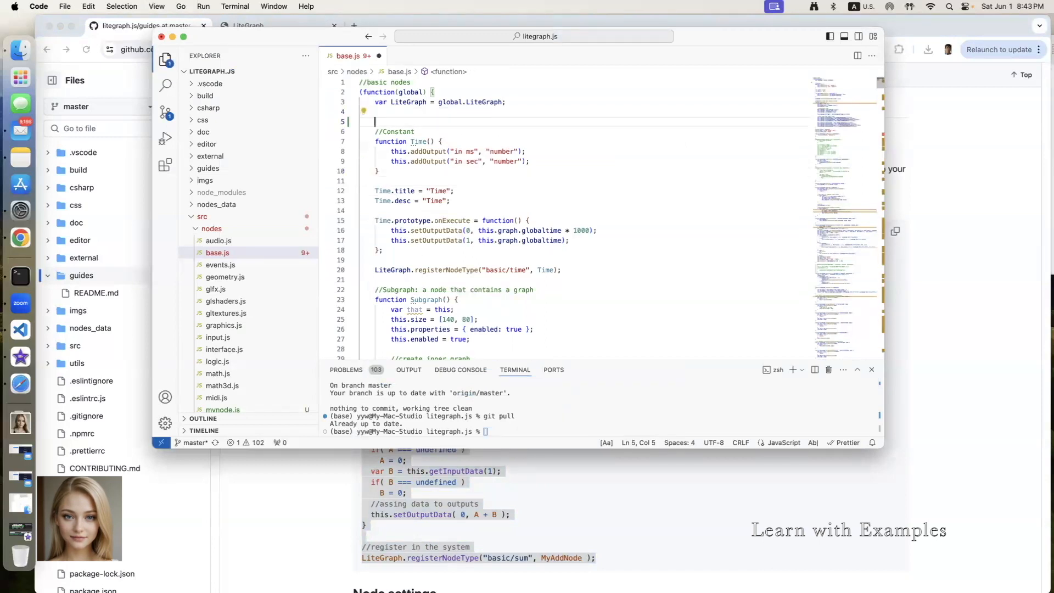
scroll("down", 3)
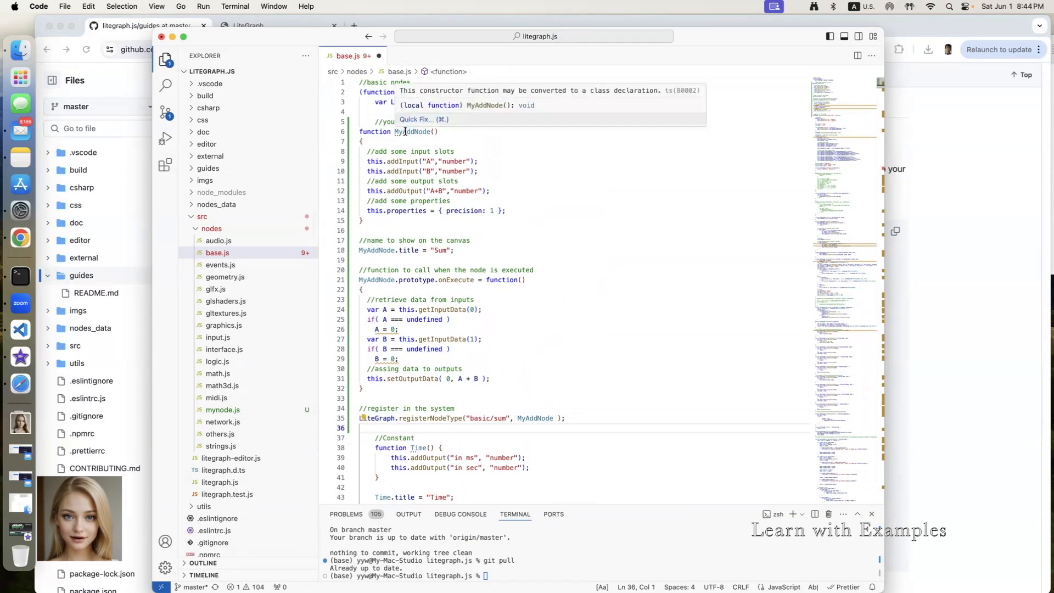
- Review the pasted MyAddNode constructor, its A and B input slots and the Sum title
double_click(414, 132)
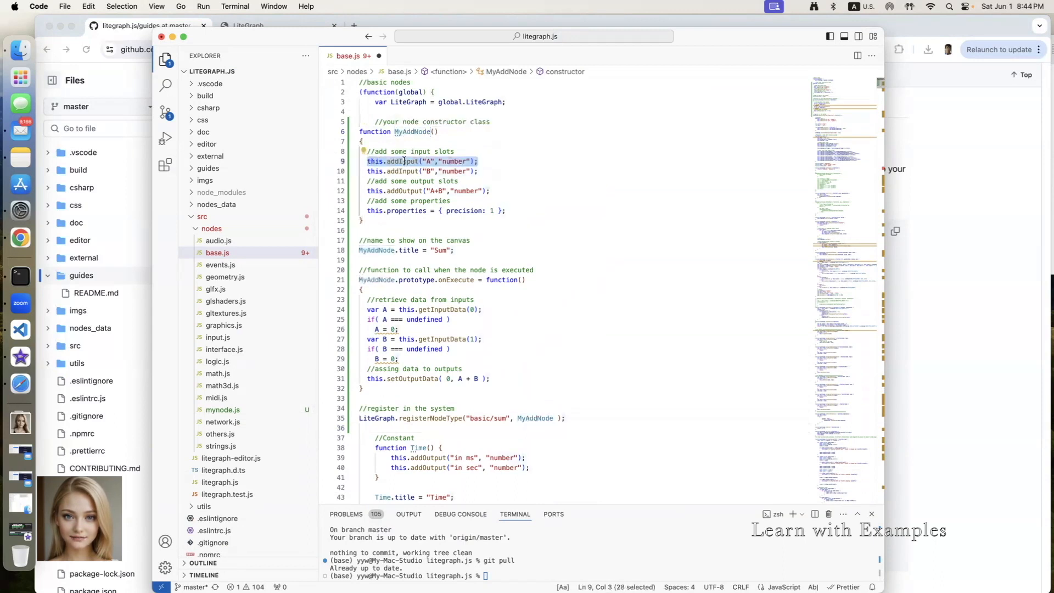
left_click(464, 172)
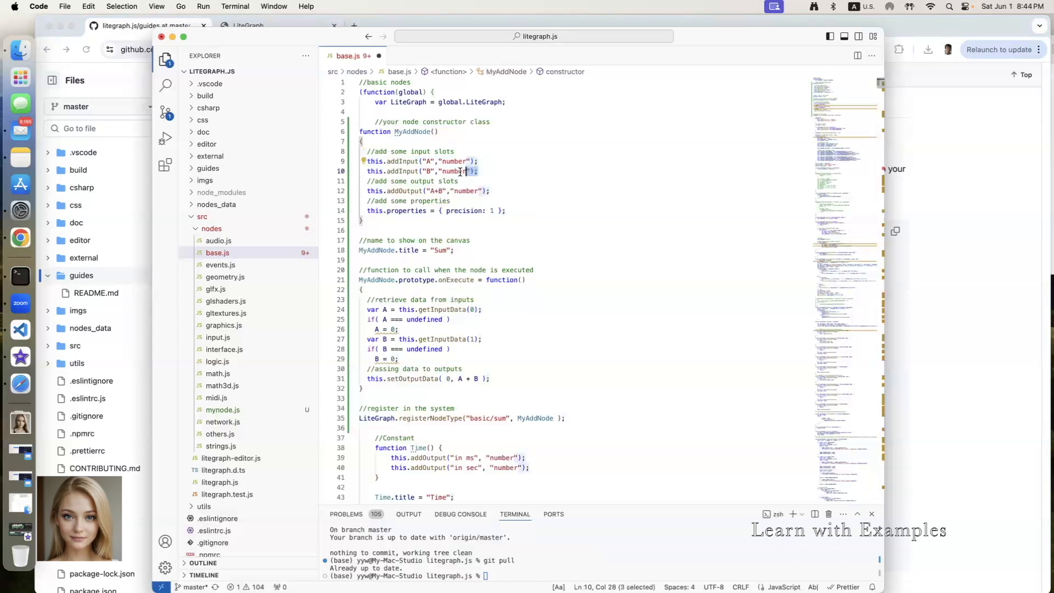
triple_click(421, 172)
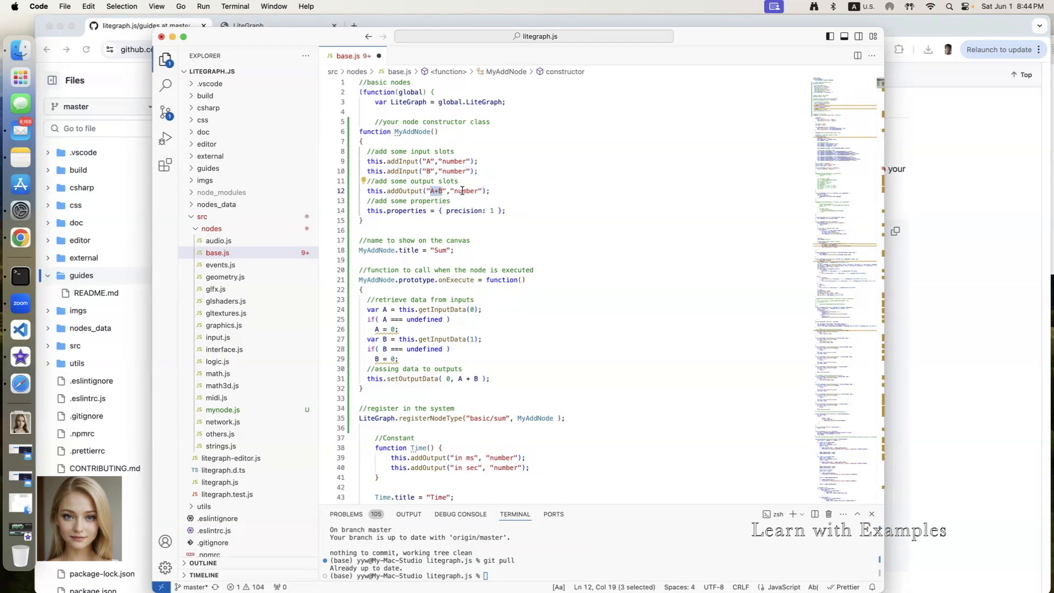
scroll("down", 3)
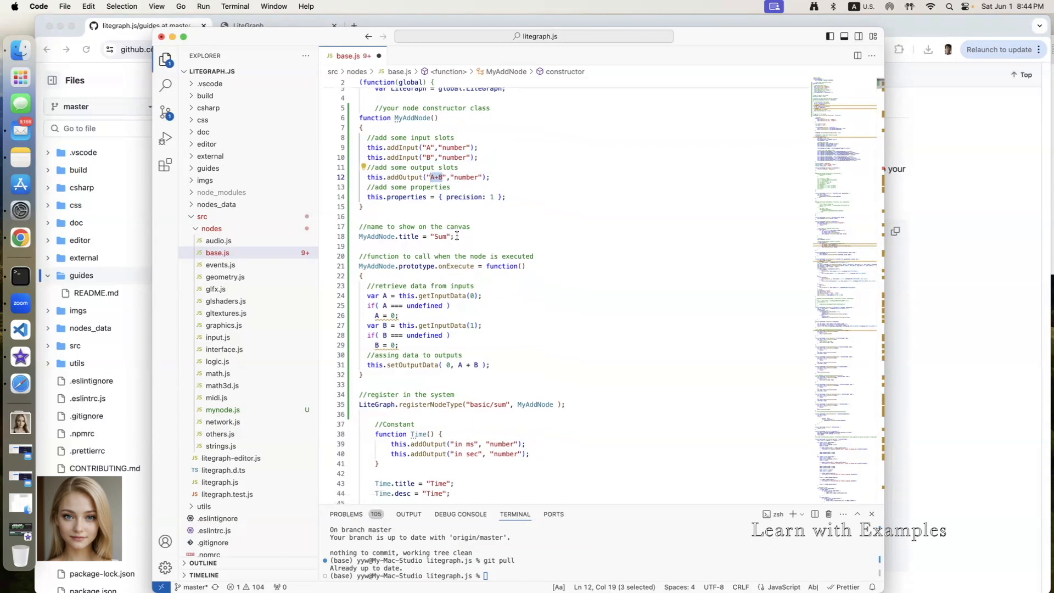
left_click(443, 236)
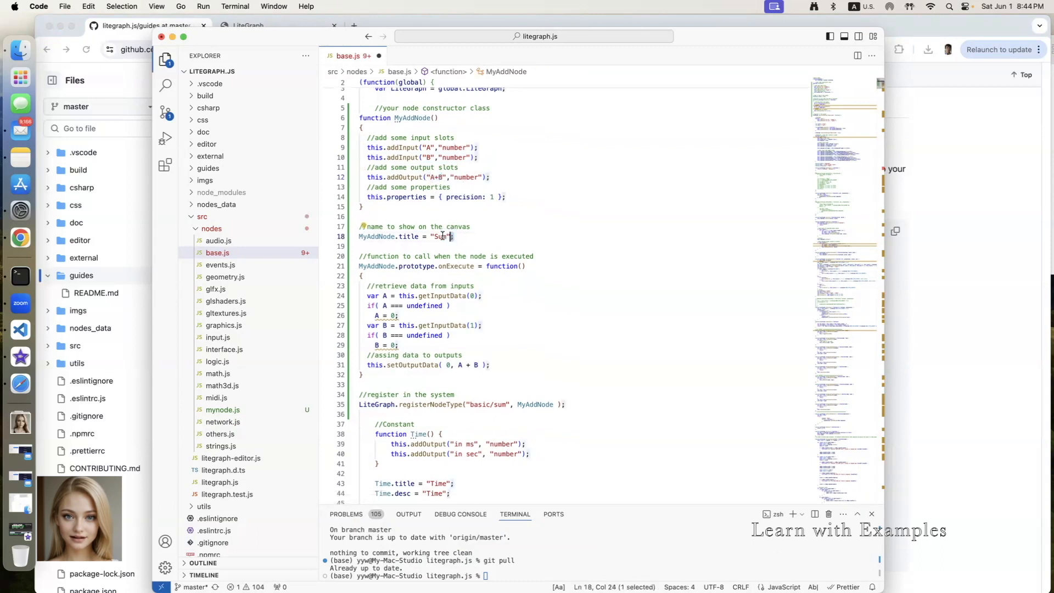
left_click(453, 236)
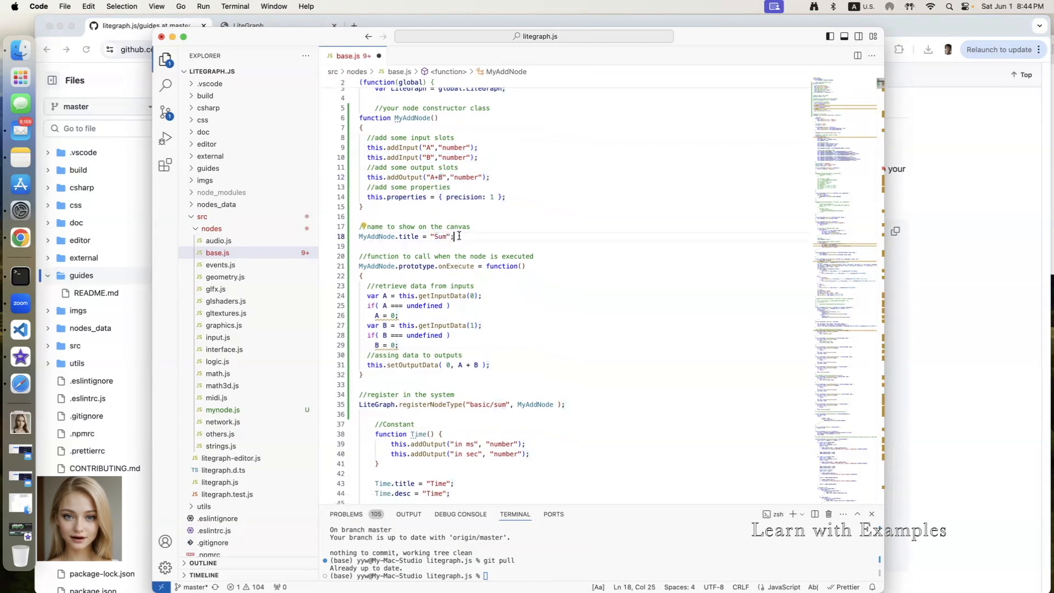
- Review the registerNodeType line registering the node as basic/sum and save base.js
scroll("down", 3)
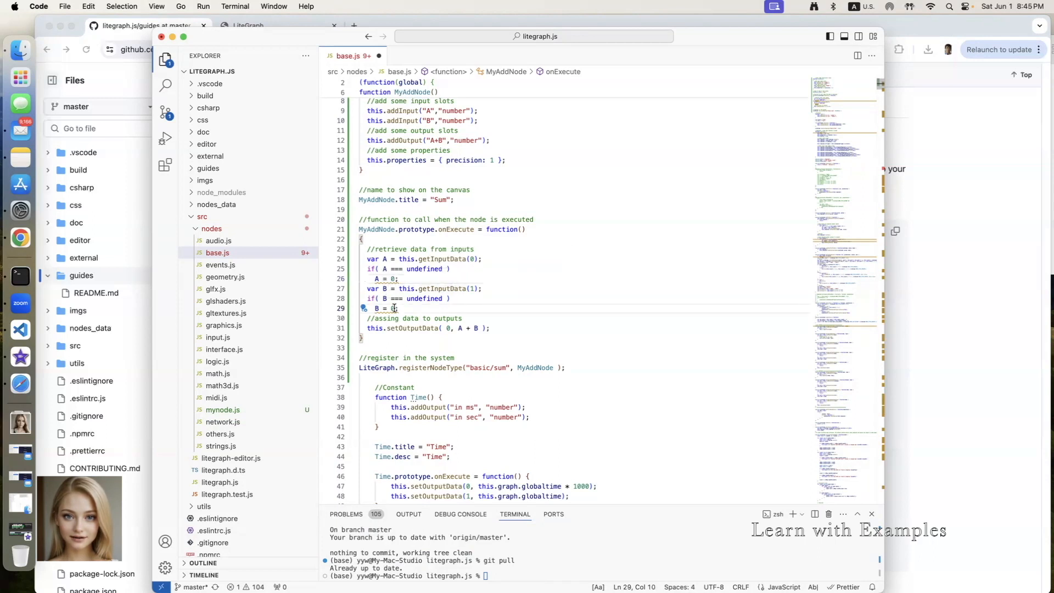
scroll("down", 3)
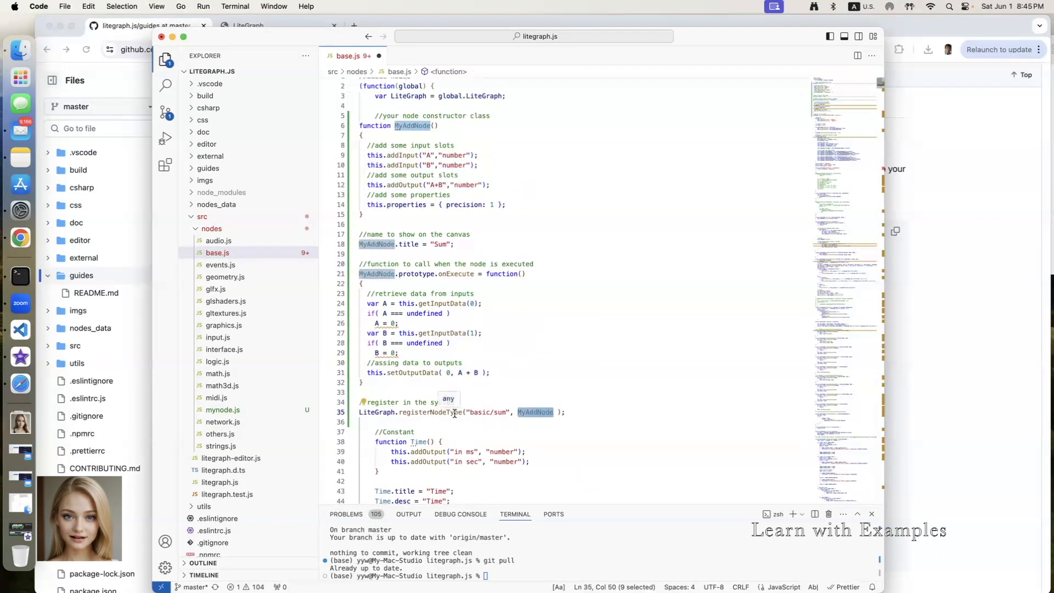
left_click(471, 412)
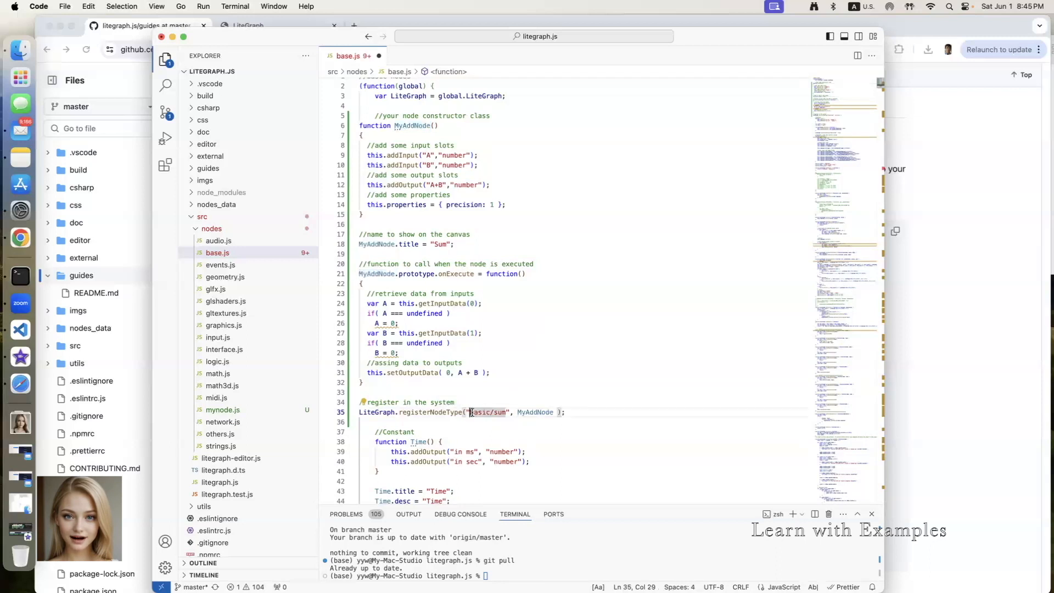
double_click(480, 412)
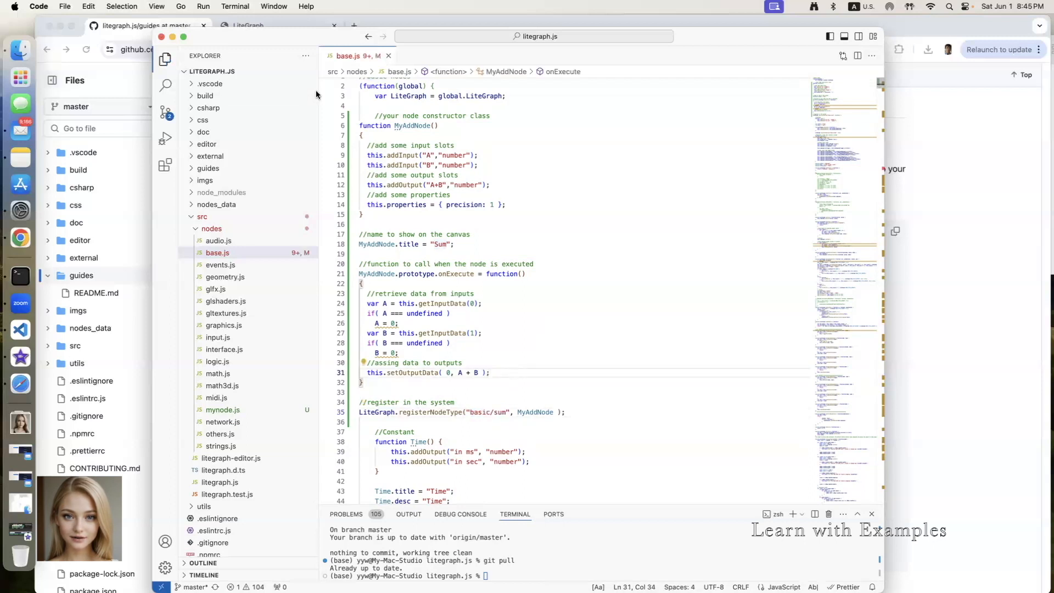
- In the LiteGraph editor, add a basic/Sum node to the empty canvas
left_click(275, 26)
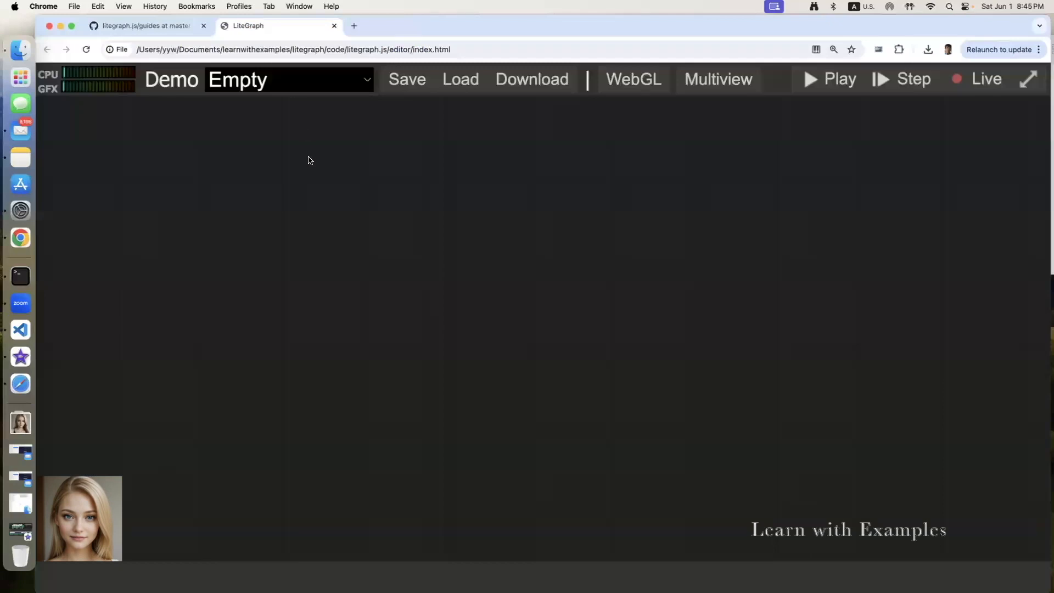
left_click(123, 6)
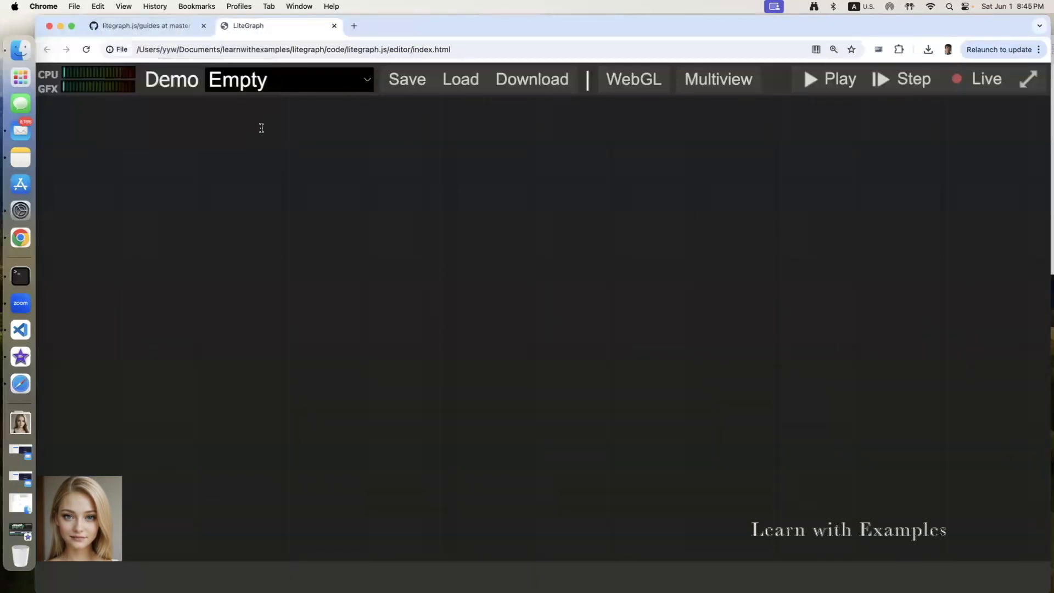
right_click(461, 177)
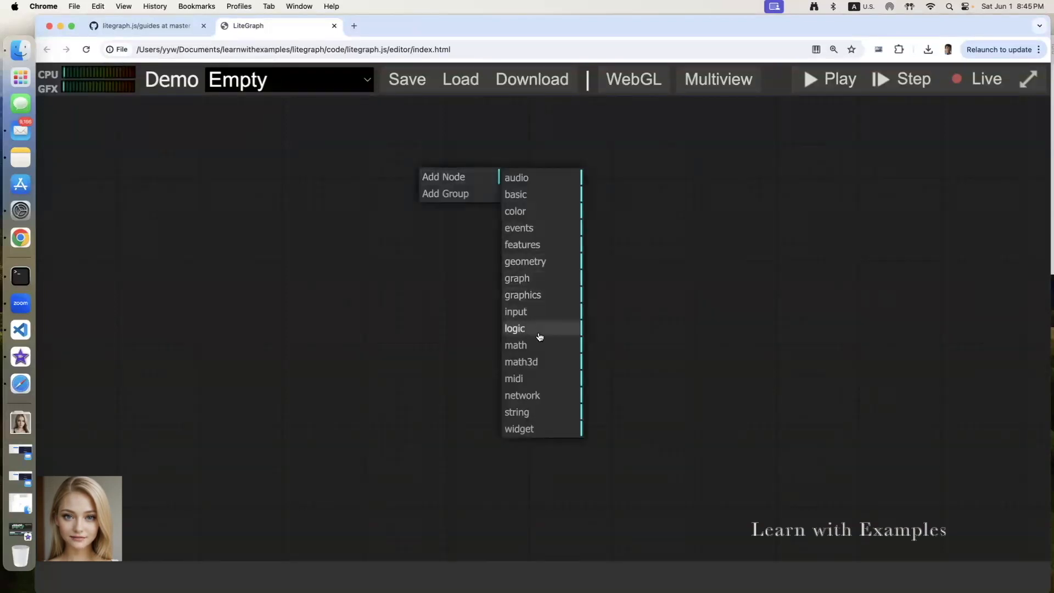
mouse_move(516, 194)
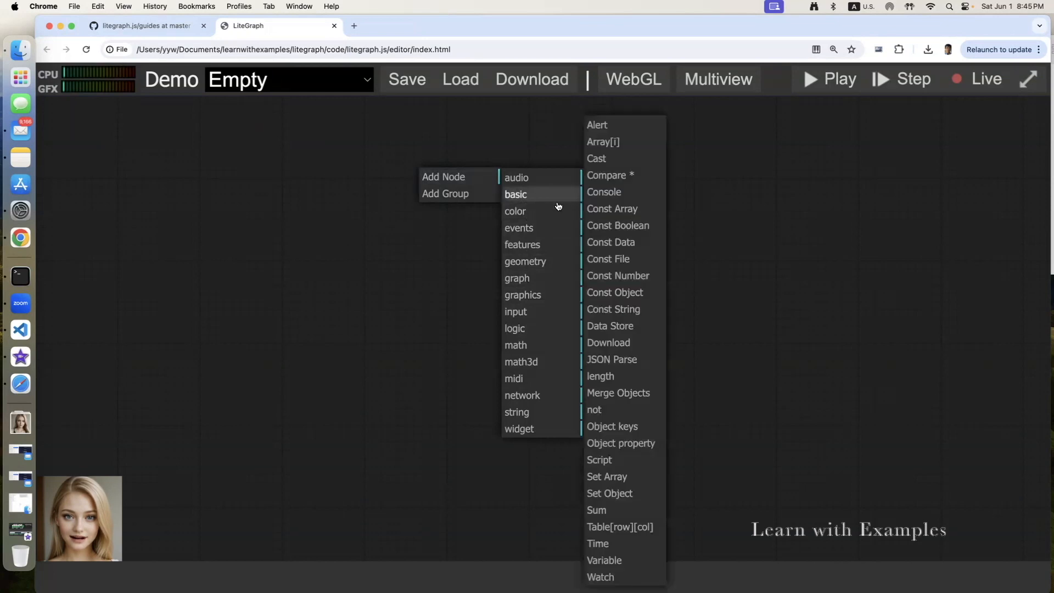
mouse_move(607, 511)
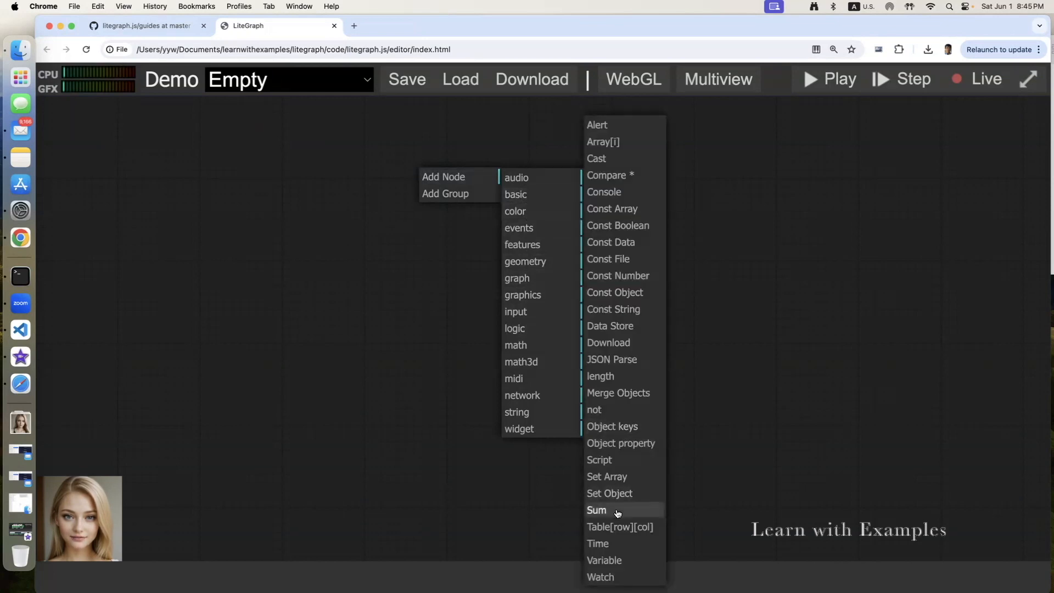
left_click(596, 510)
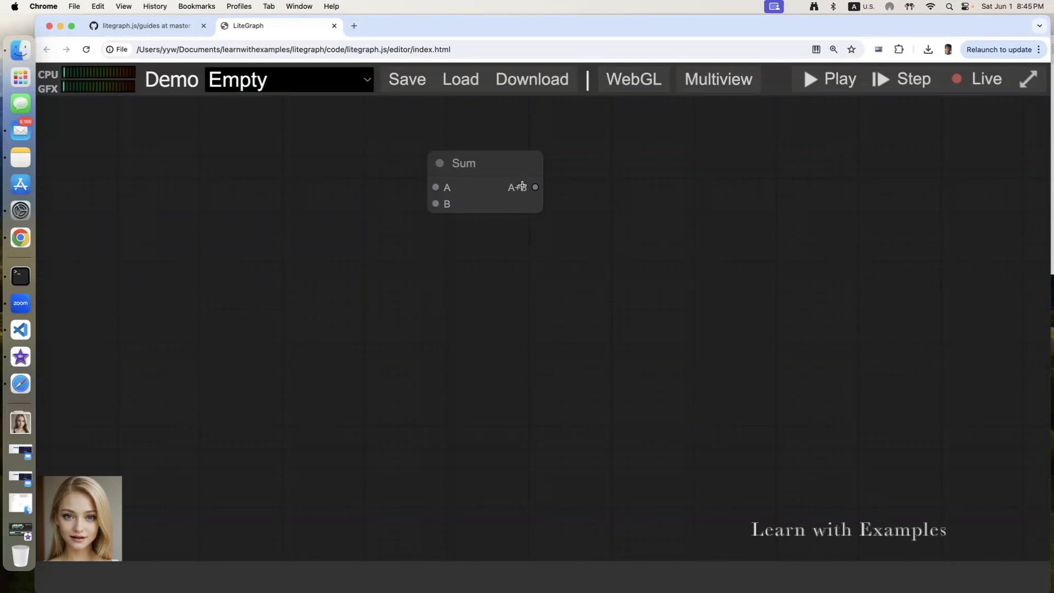
- Wire Number nodes into Sum inputs A and B and a Watch node onto the A+B output
left_click_drag(435, 187, 397, 167)
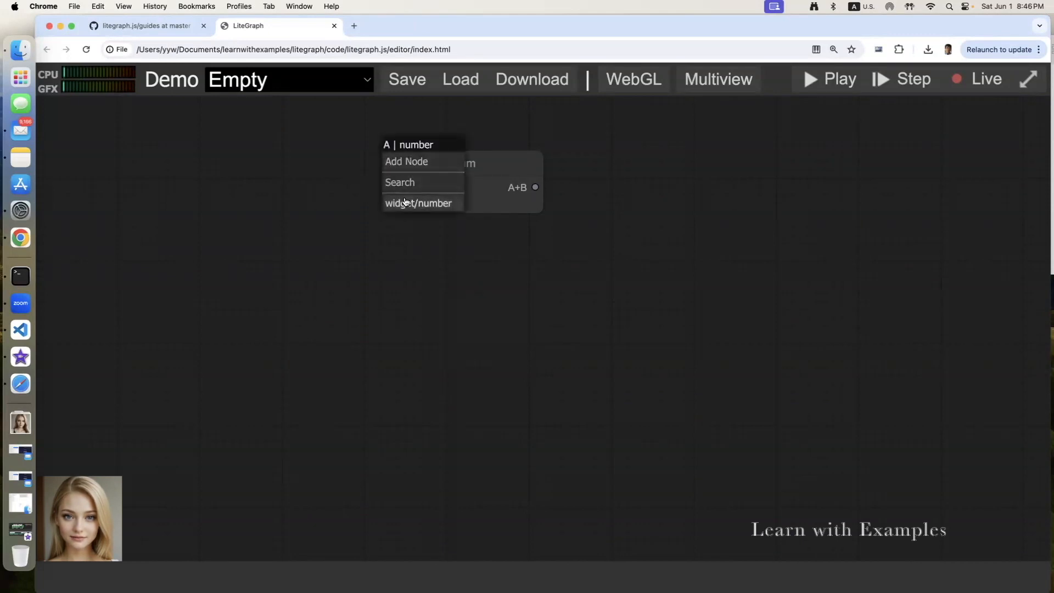
left_click(418, 203)
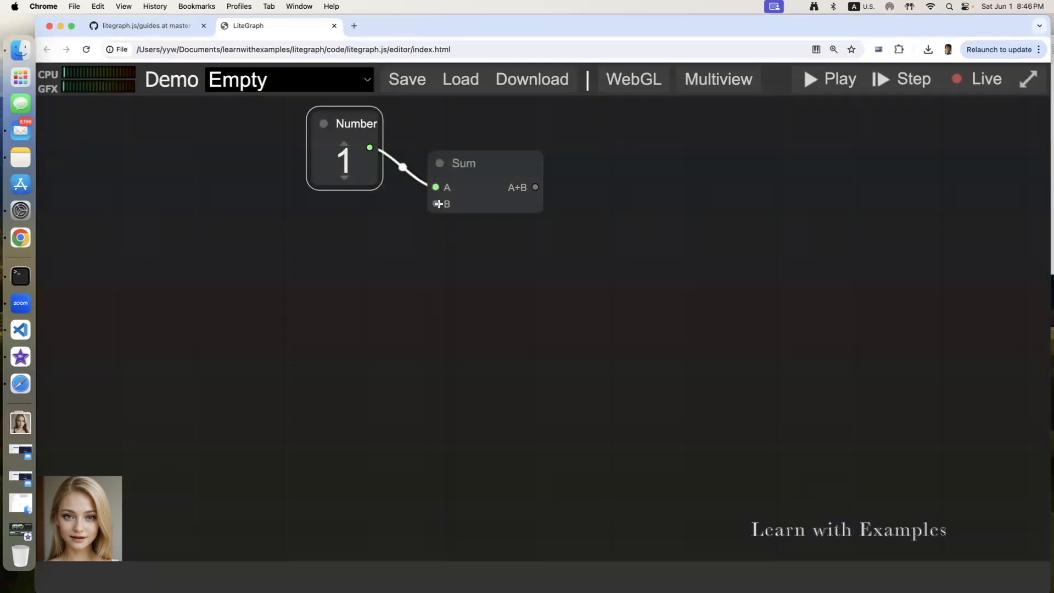
left_click(436, 205)
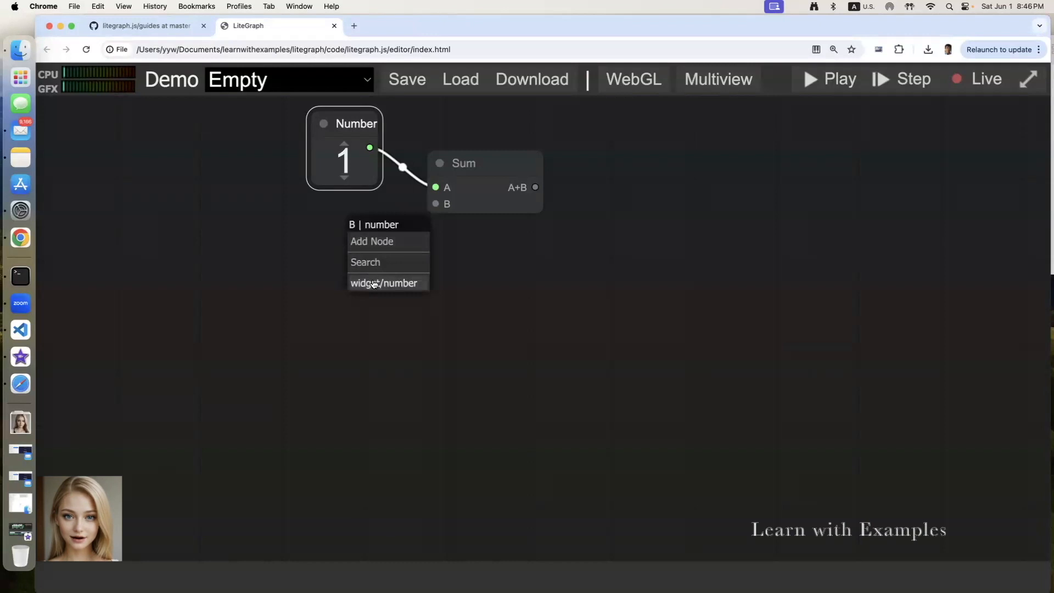
left_click(385, 284)
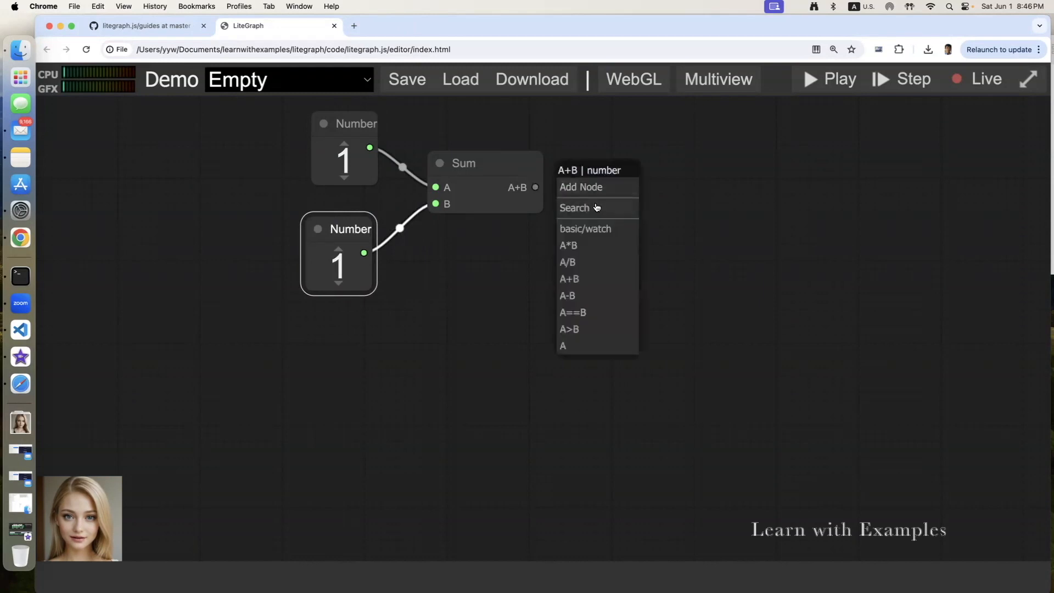
left_click(585, 228)
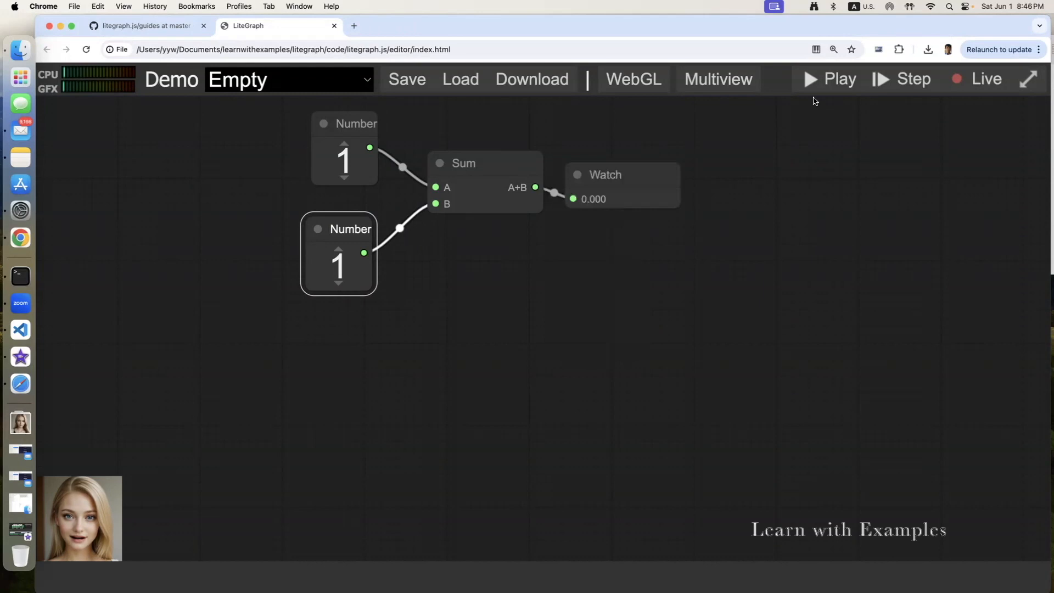
- Run the graph and raise the first Number to 2 so the Watch updates
left_click(830, 79)
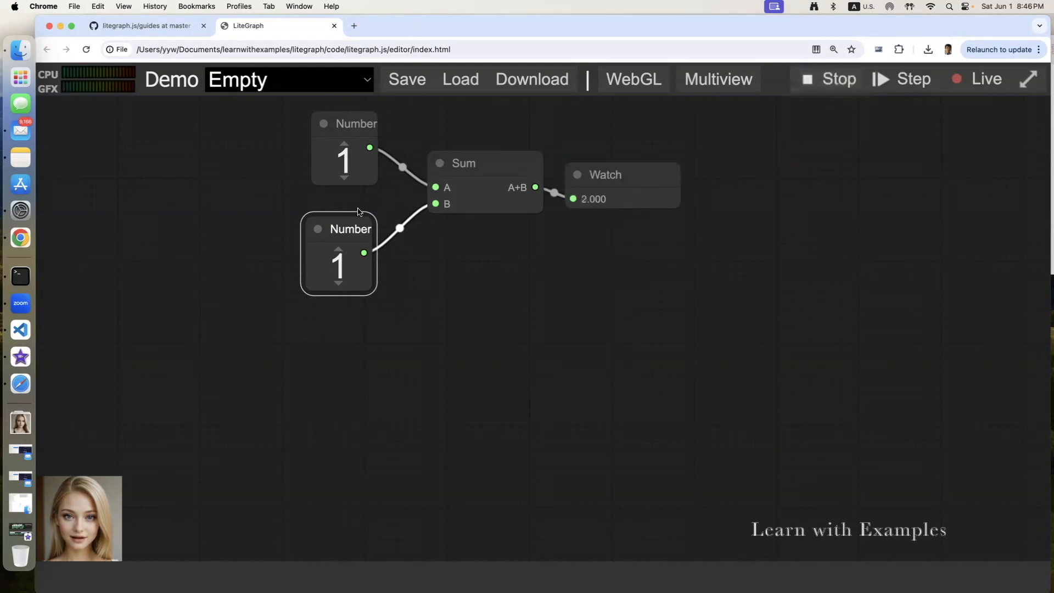
mouse_move(378, 148)
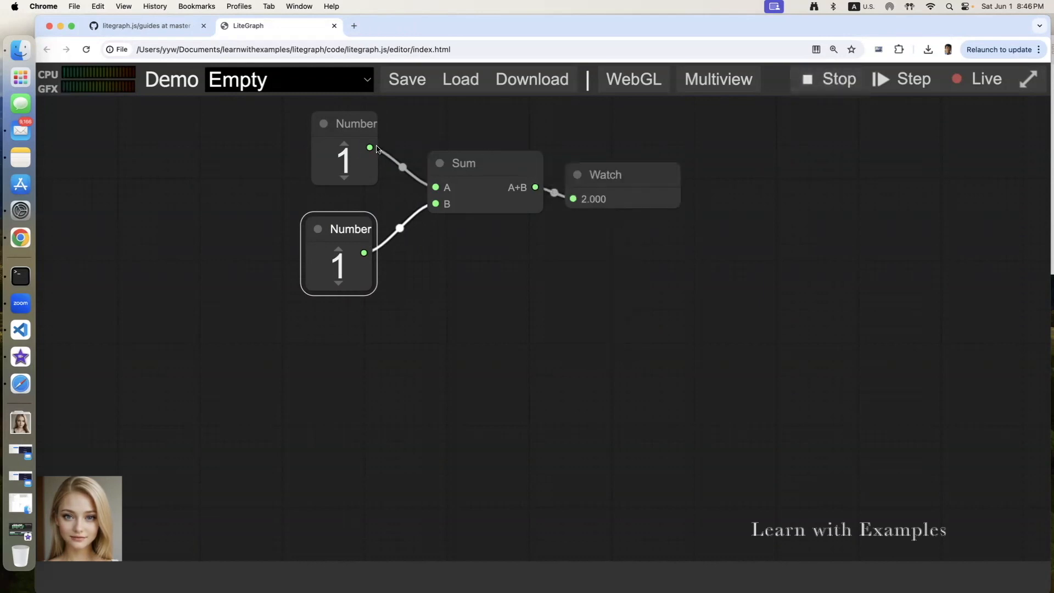
left_click(342, 146)
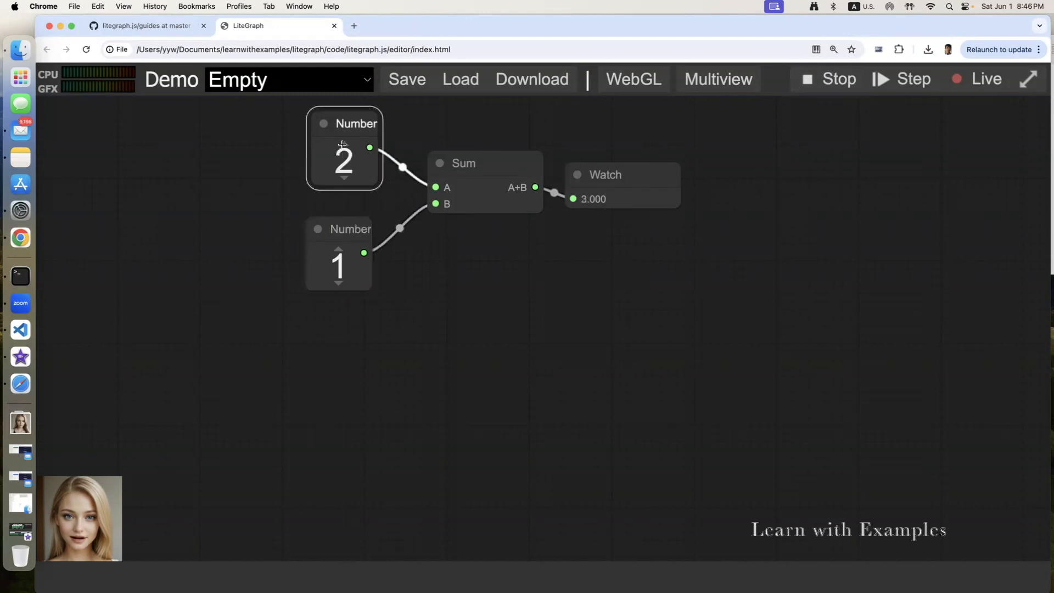
mouse_move(474, 227)
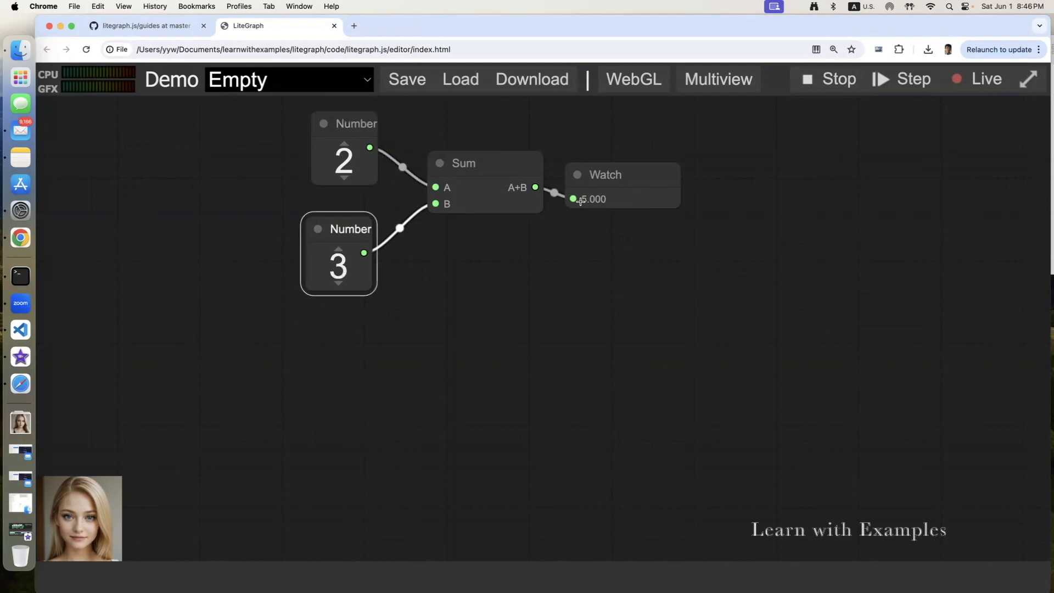
mouse_move(586, 229)
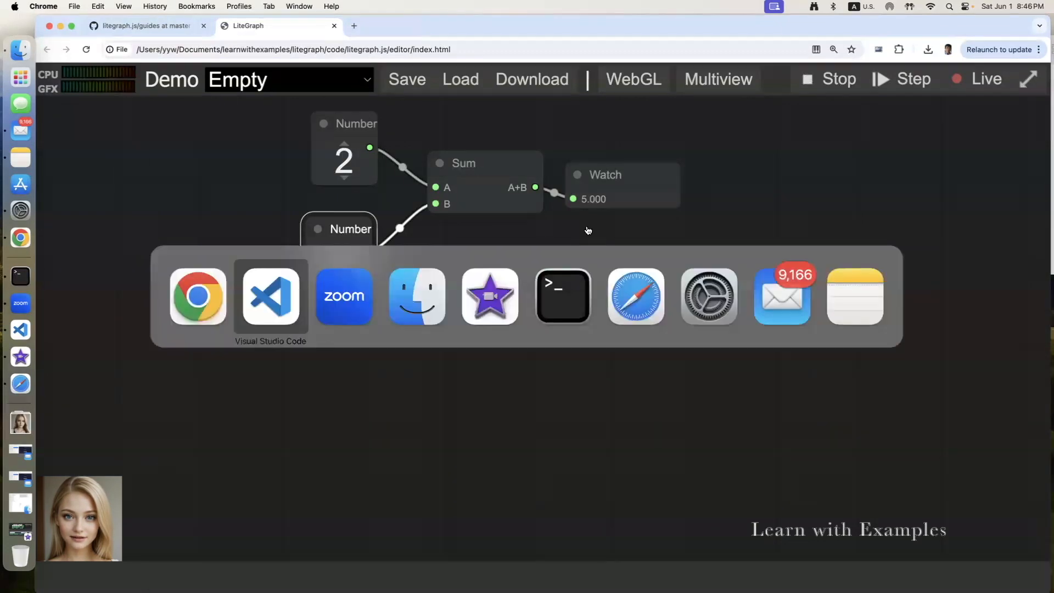
- In base.js, register the node as basic/minus and retitle it Substraction
left_click(270, 296)
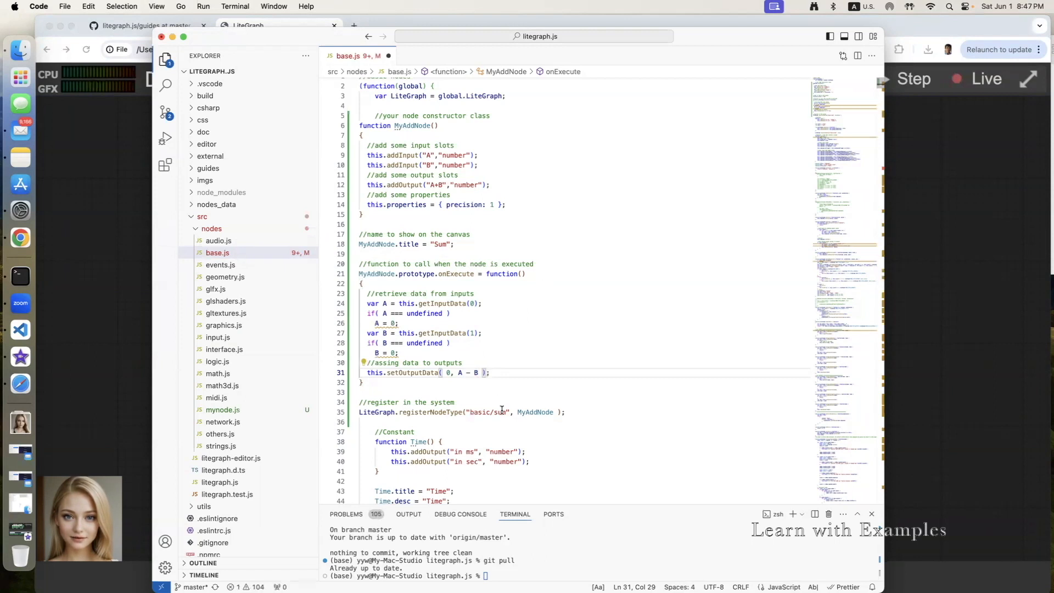
double_click(501, 412)
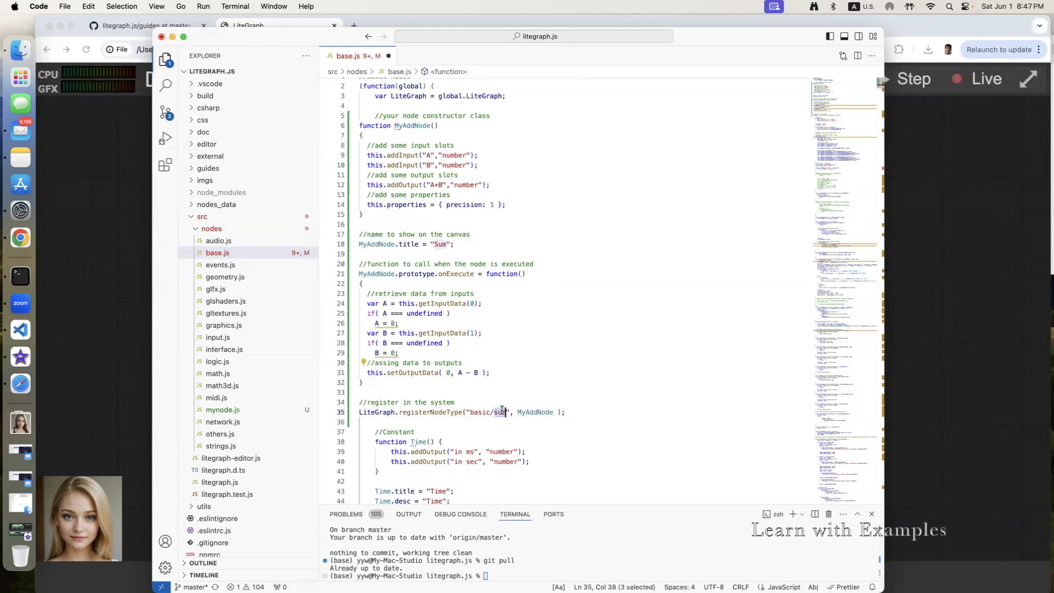
type("minus")
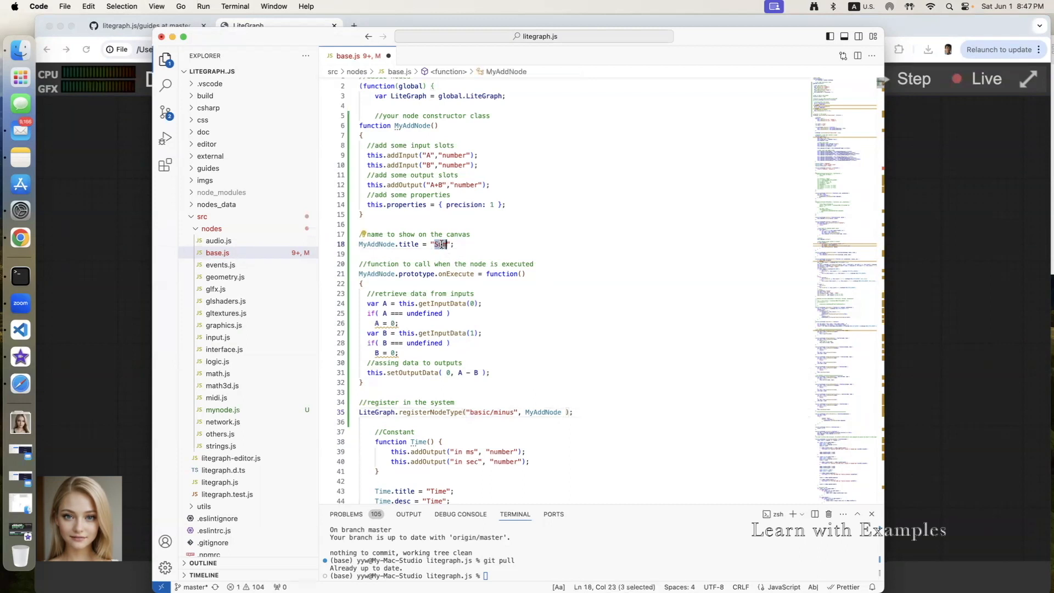
type("Substraction")
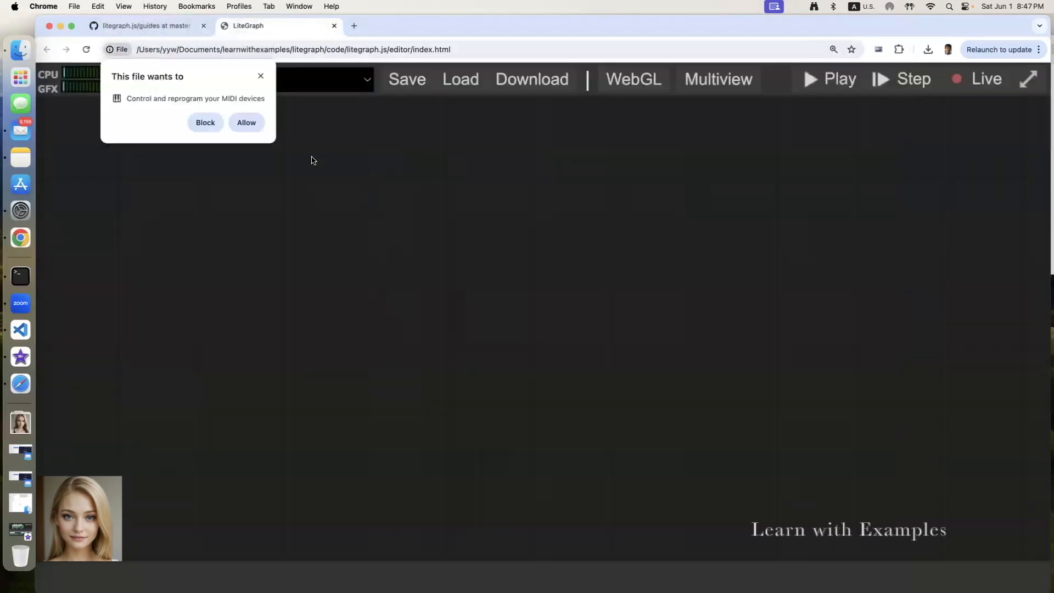
- Add a basic/Substraction node with output A-B to the reloaded canvas
right_click(466, 245)
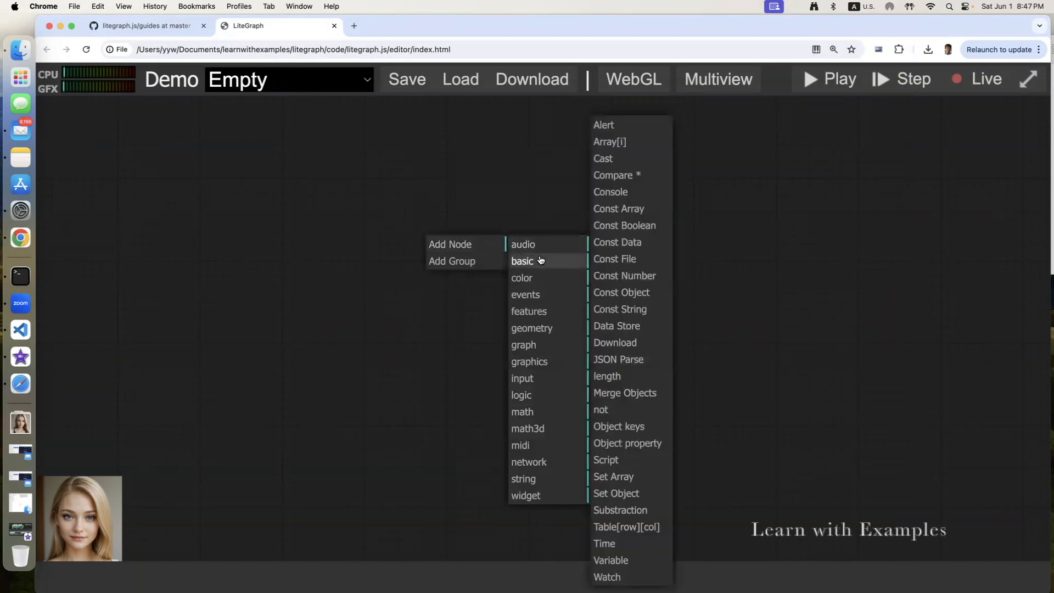
mouse_move(622, 497)
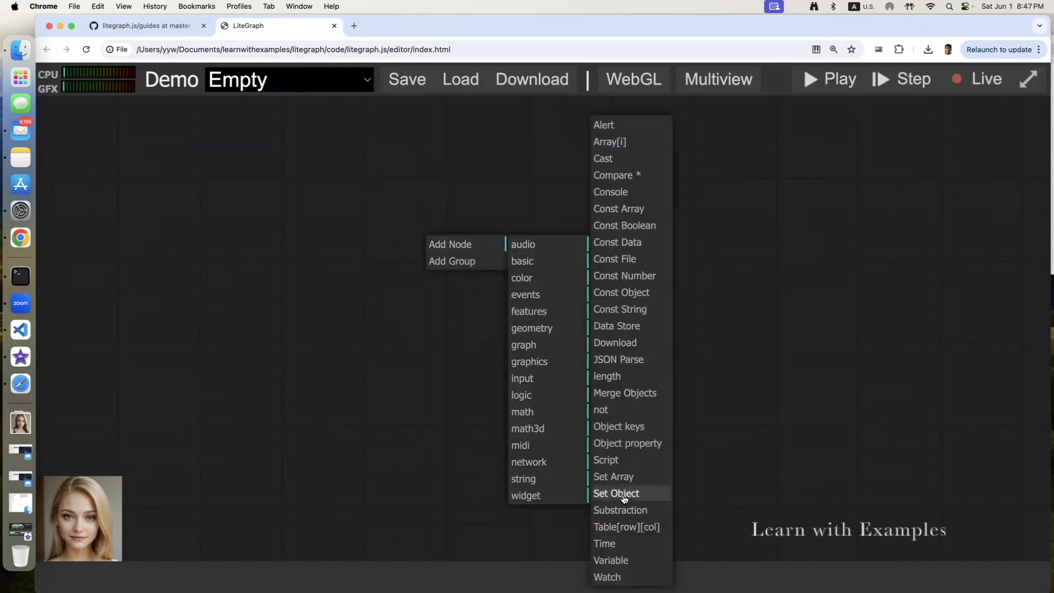
left_click(619, 509)
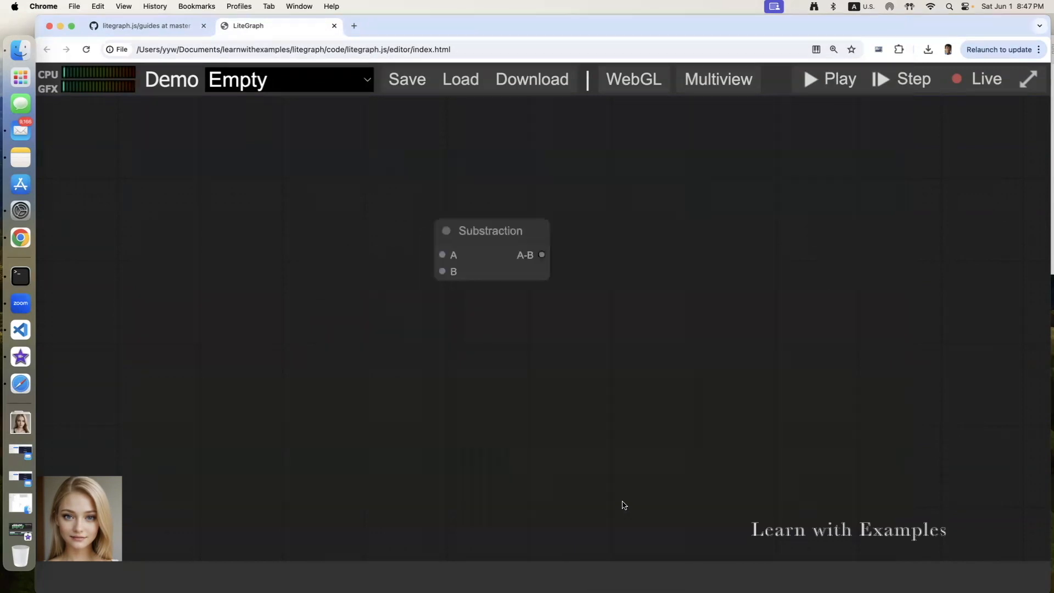
- Wire Number nodes into Substraction inputs A and B and a Watch onto the A-B output
left_click_drag(441, 255, 395, 233)
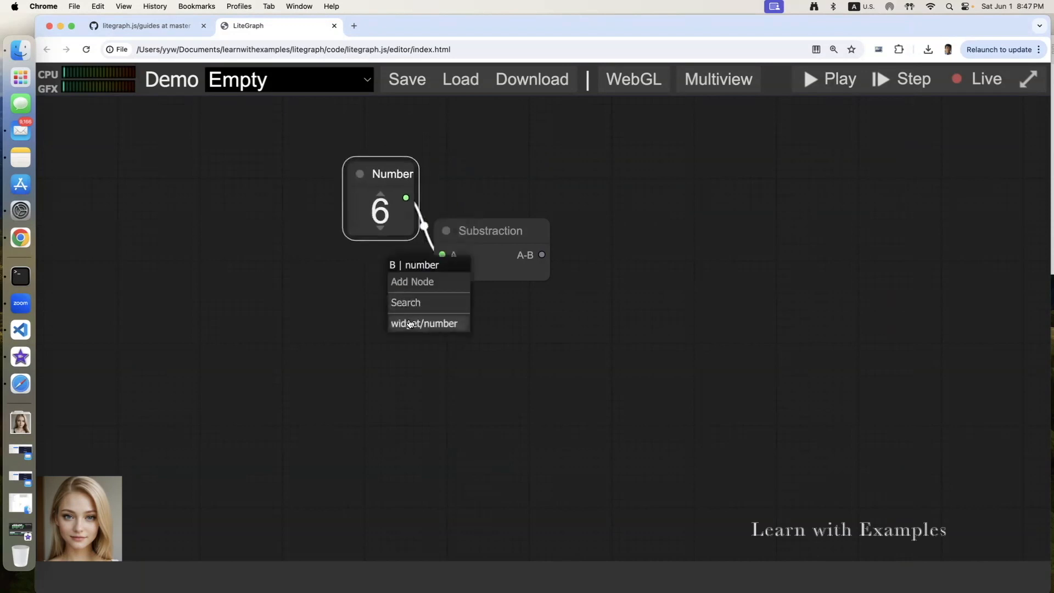
left_click(424, 322)
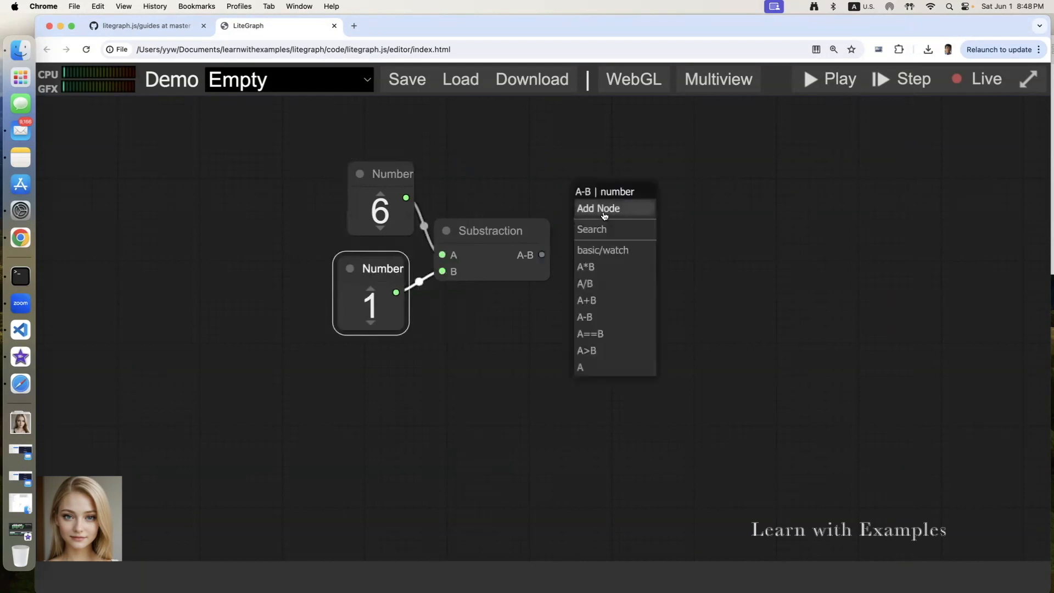
left_click(603, 249)
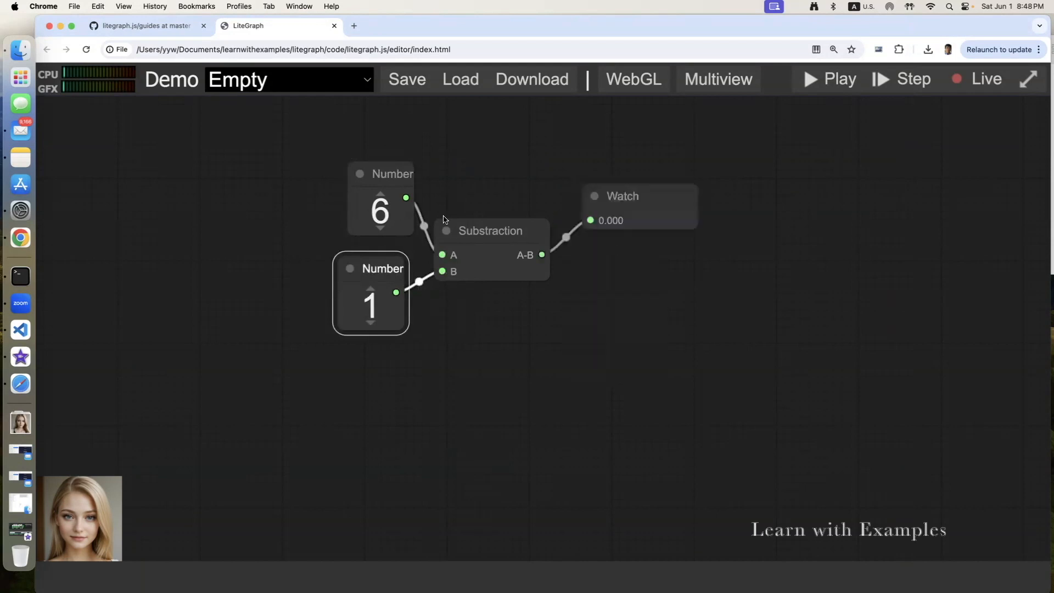
- Run the graph so the subtraction node computes 6 − 13 and Watch shows -7.000
left_click(828, 80)
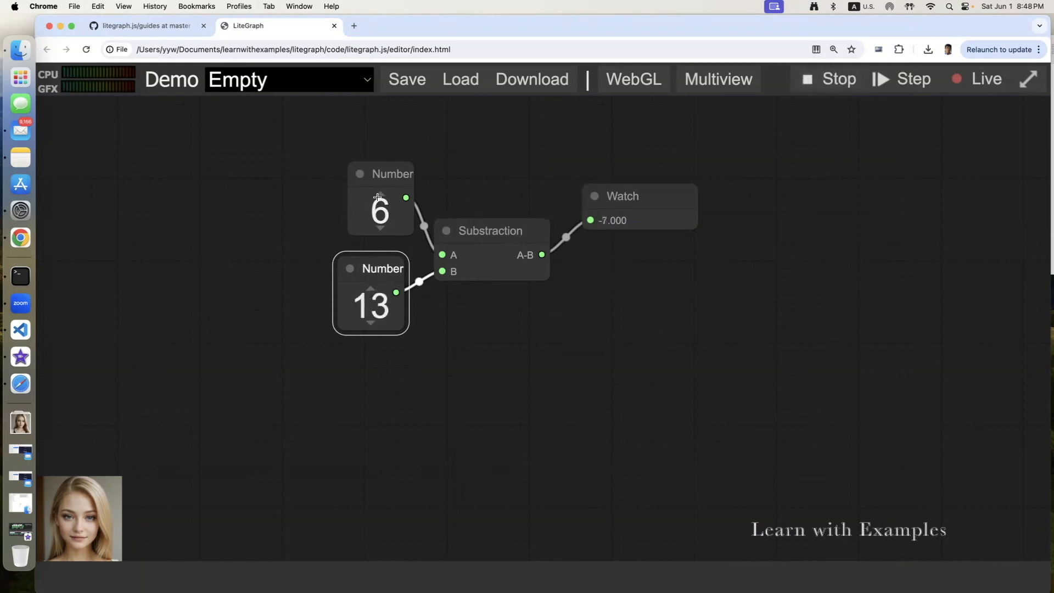
mouse_move(608, 221)
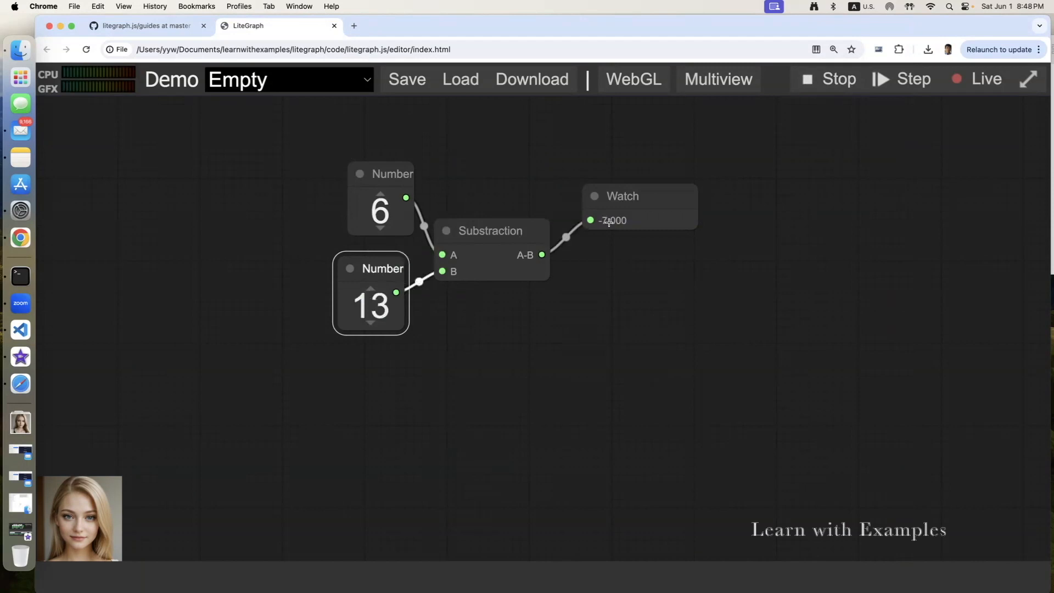
mouse_move(606, 250)
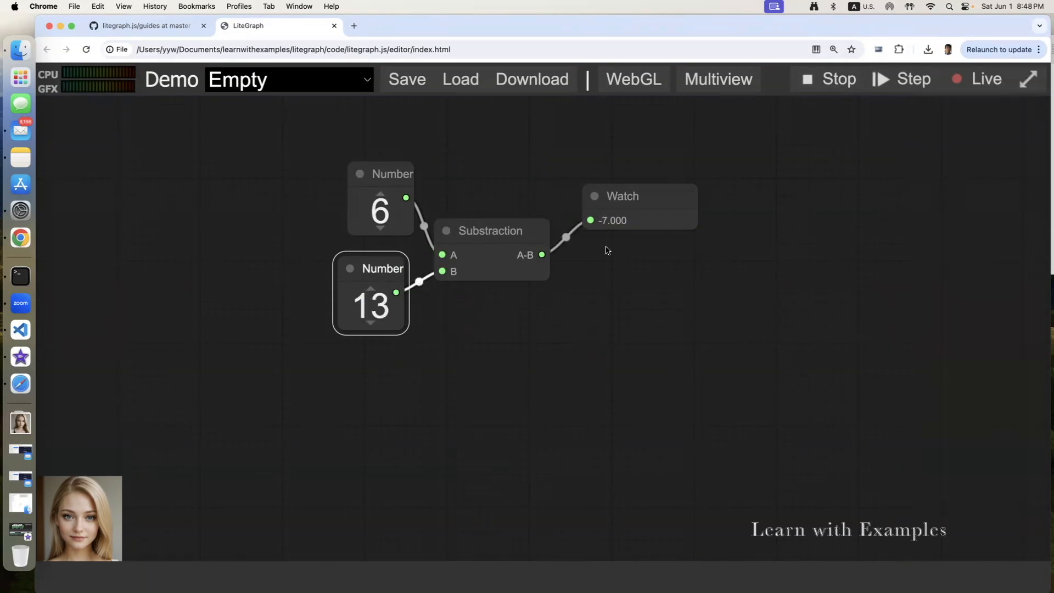